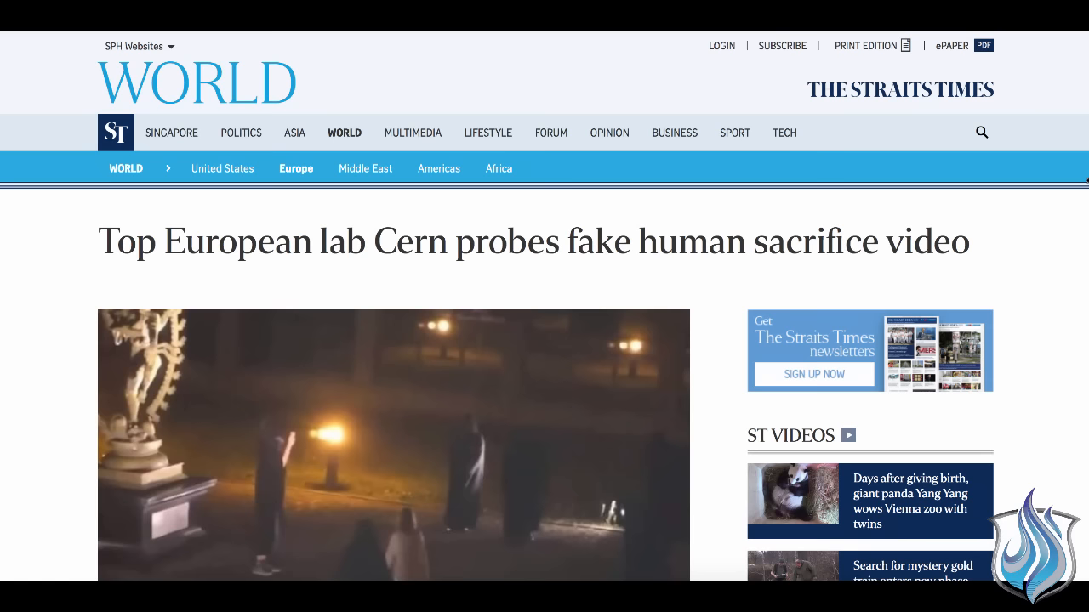
pyautogui.scroll(-3)
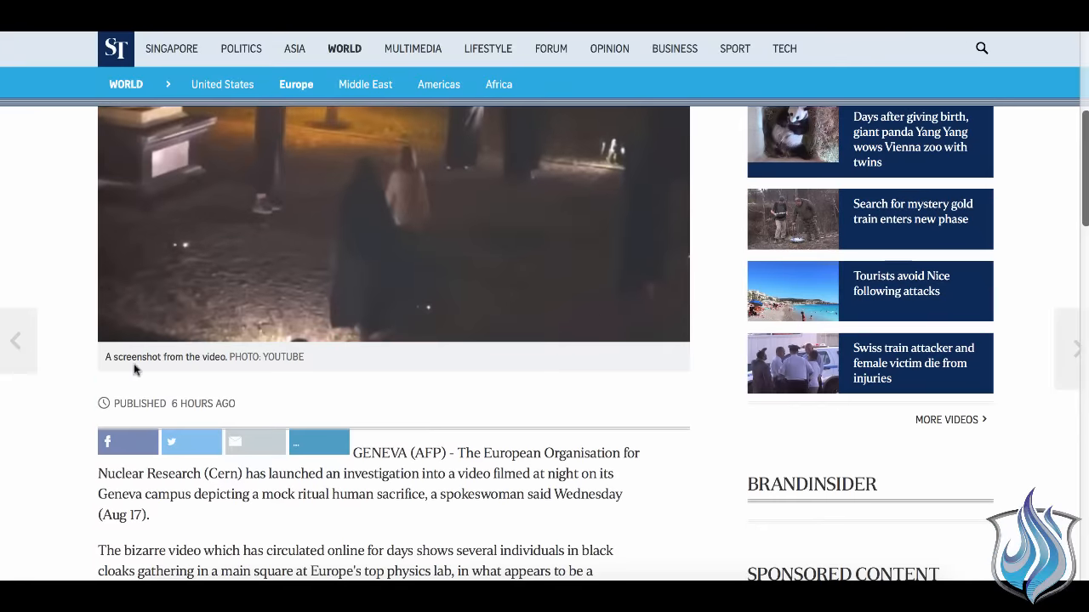
pyautogui.scroll(-3)
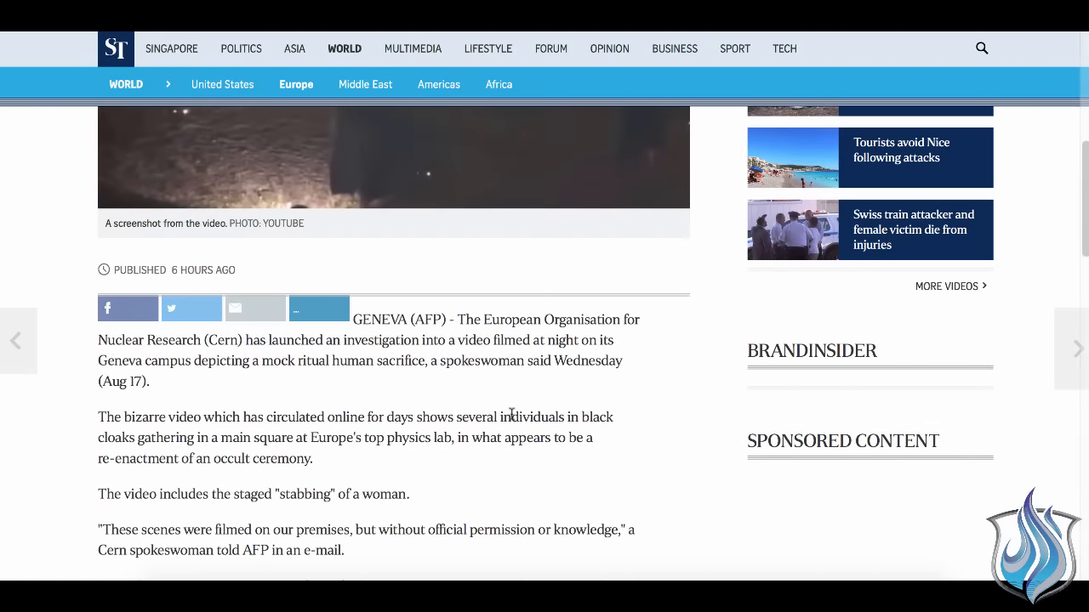
pyautogui.scroll(-3)
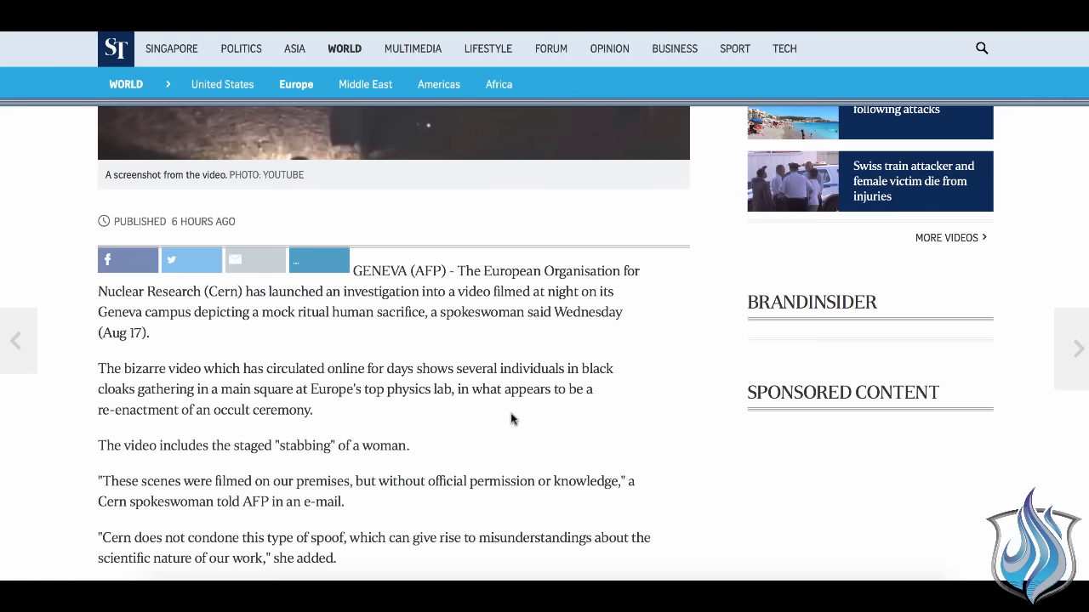
pyautogui.scroll(-3)
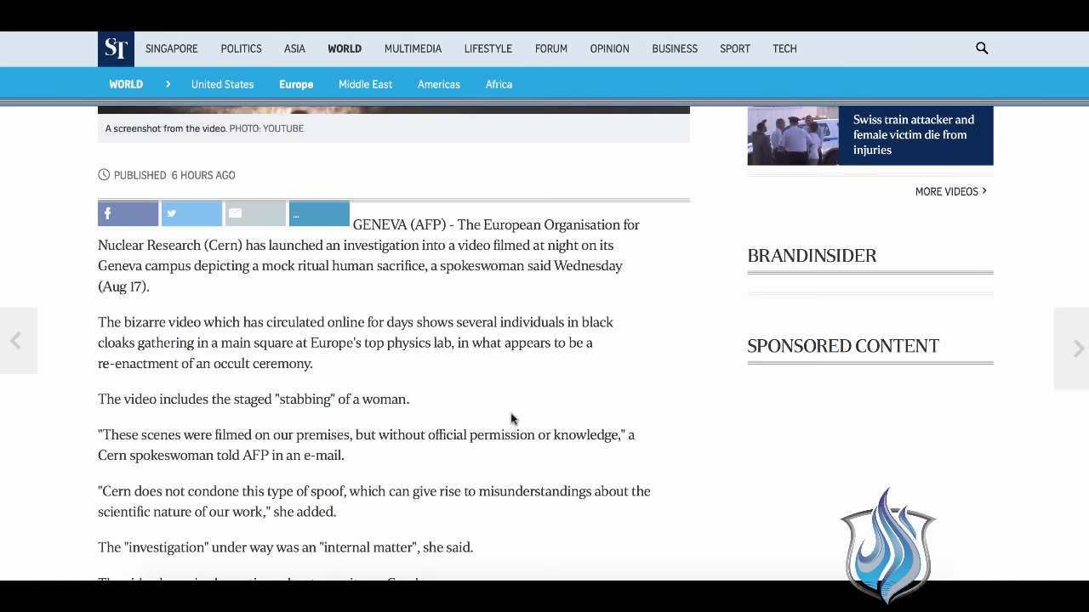
pyautogui.scroll(-3)
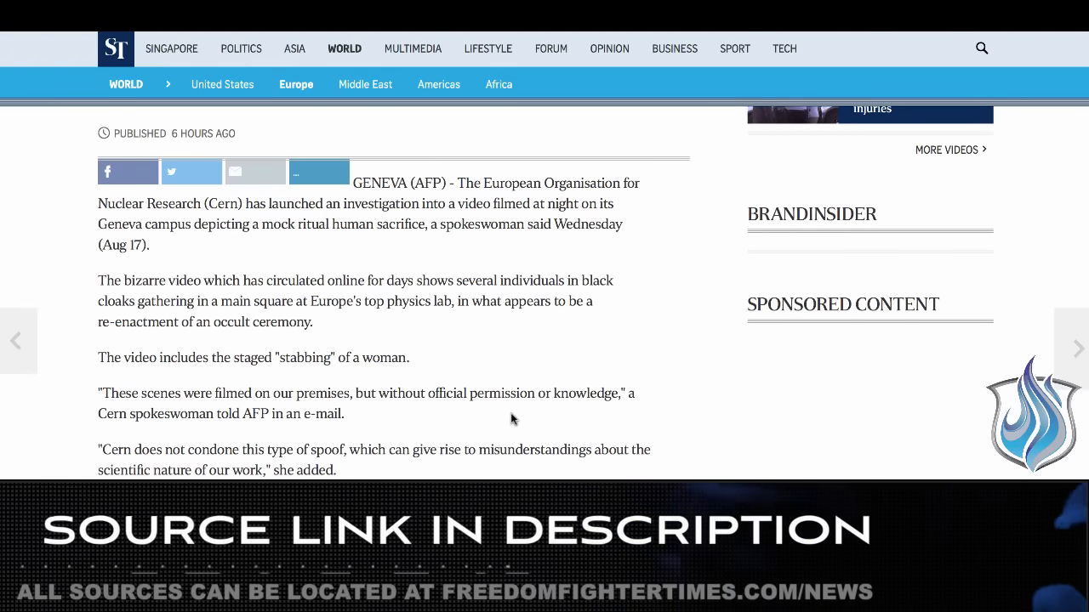
pyautogui.scroll(-3)
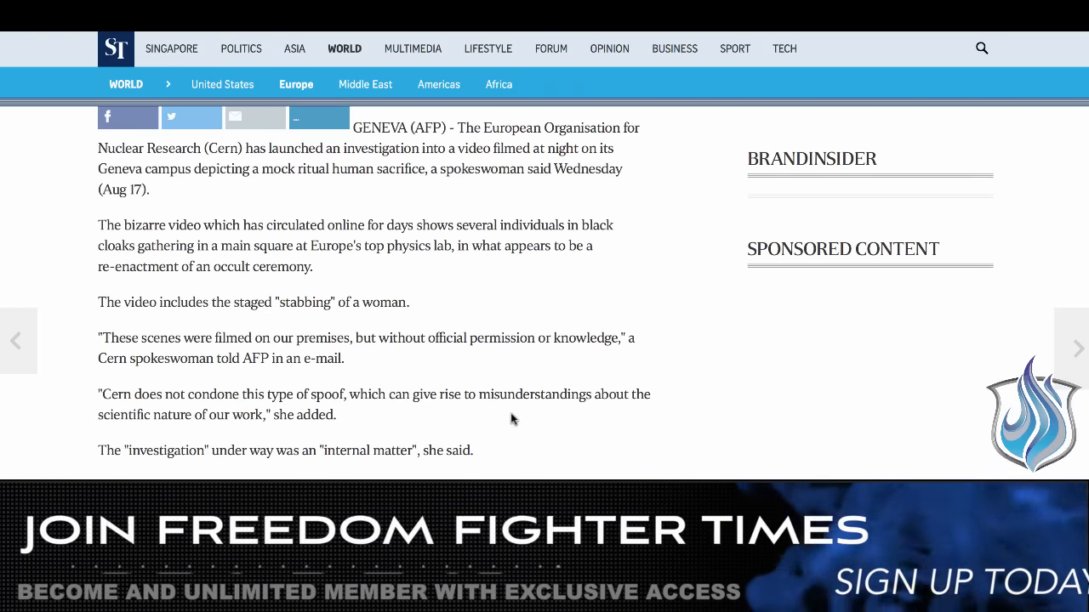
pyautogui.scroll(-3)
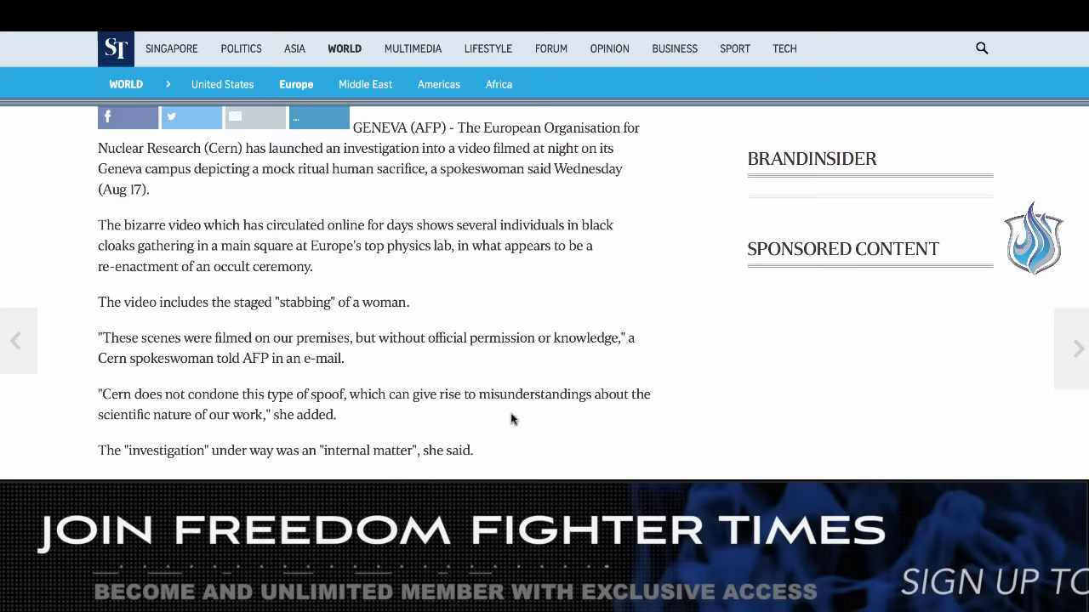
pyautogui.scroll(-3)
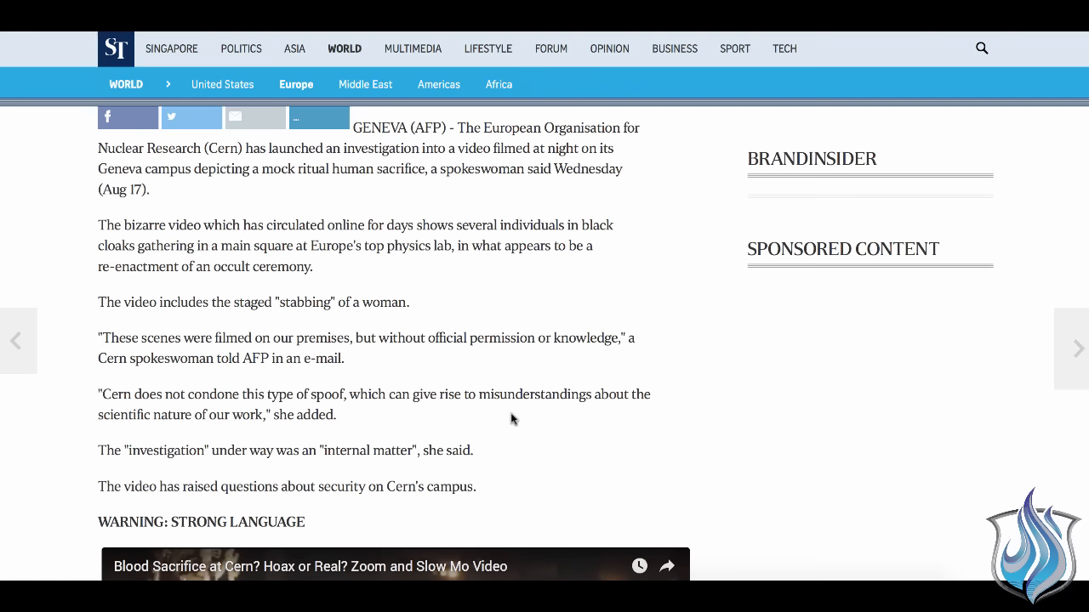
pyautogui.scroll(-3)
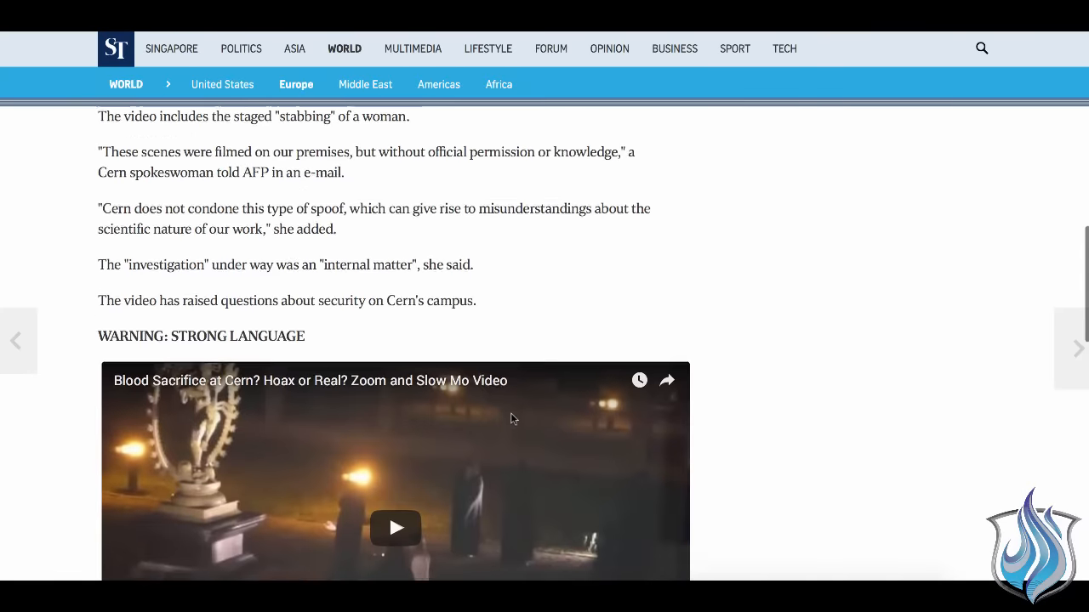
pyautogui.scroll(-3)
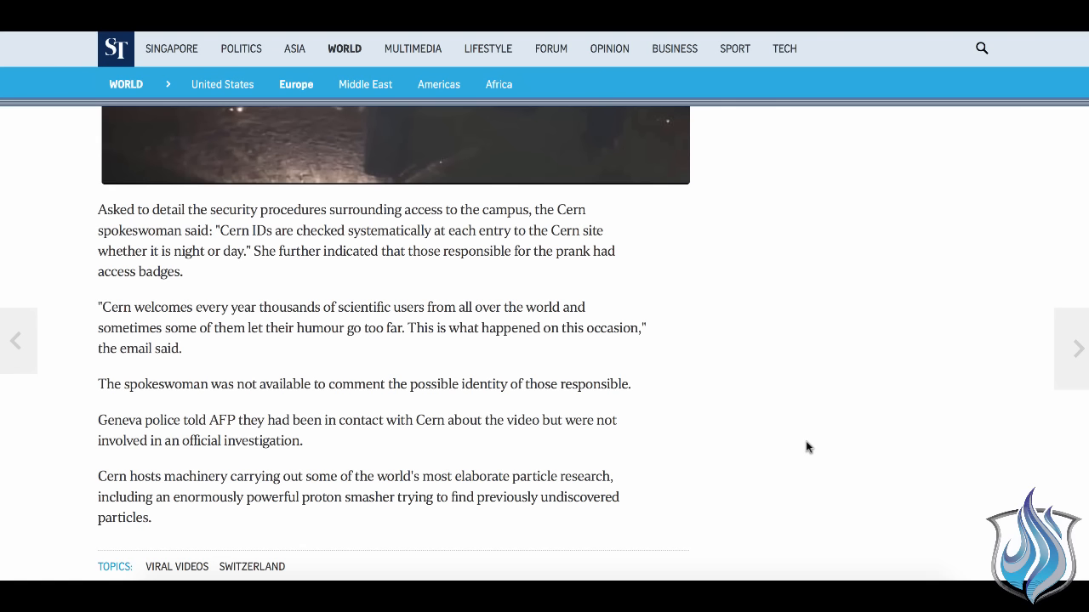
pyautogui.scroll(-3)
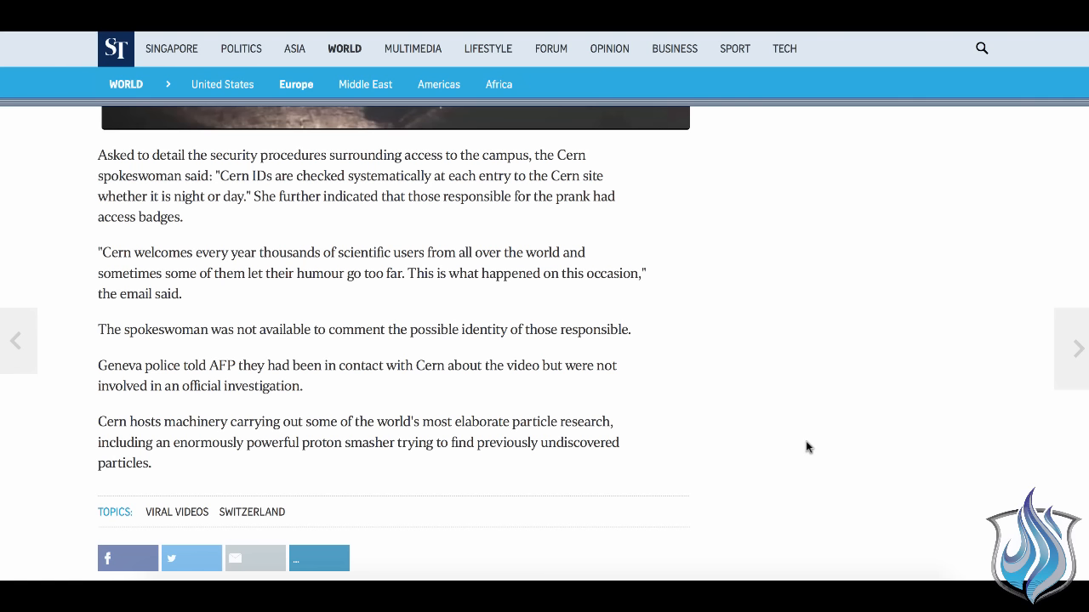
pyautogui.moveTo(579, 180)
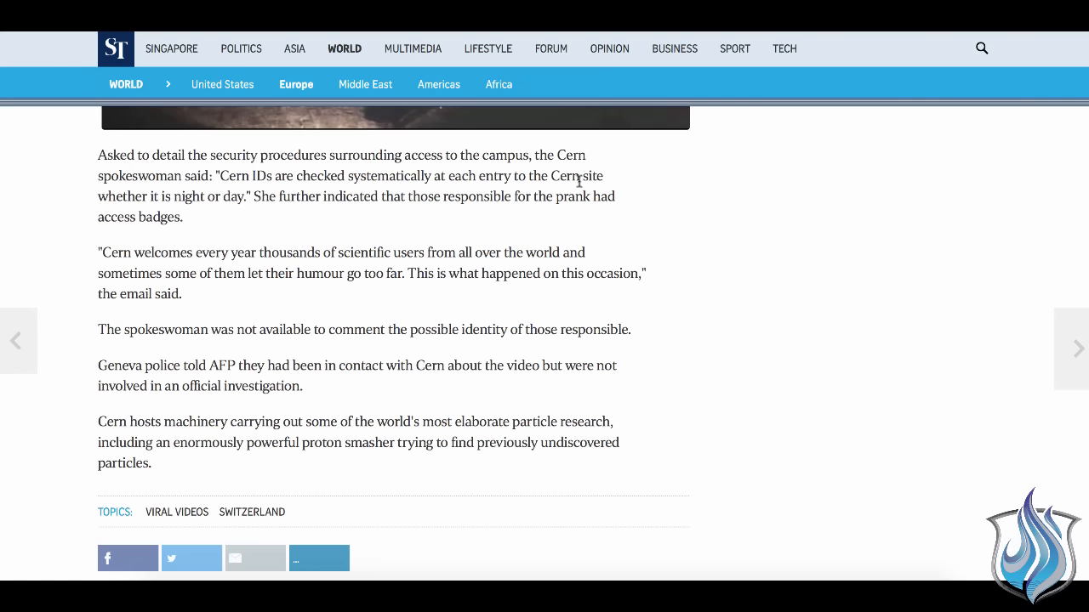